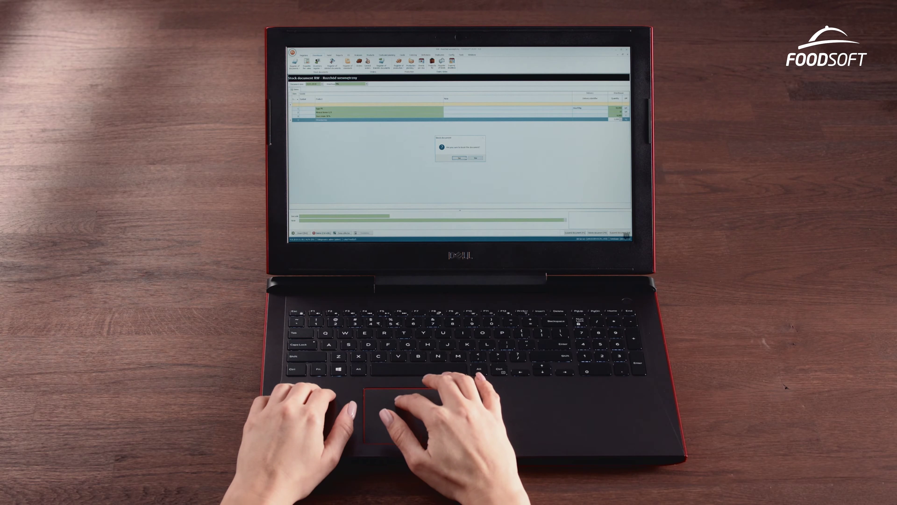
# Step: Answer Yes to the stock document confirmation, triggering the inventory-date warning
pyautogui.click(459, 158)
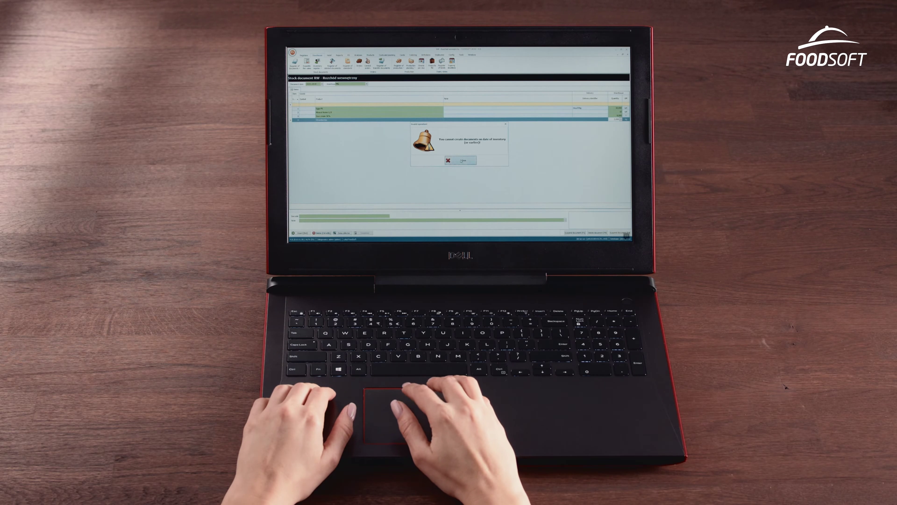
# Step: Close the warning that documents cannot be created on or before the inventory date
pyautogui.click(462, 160)
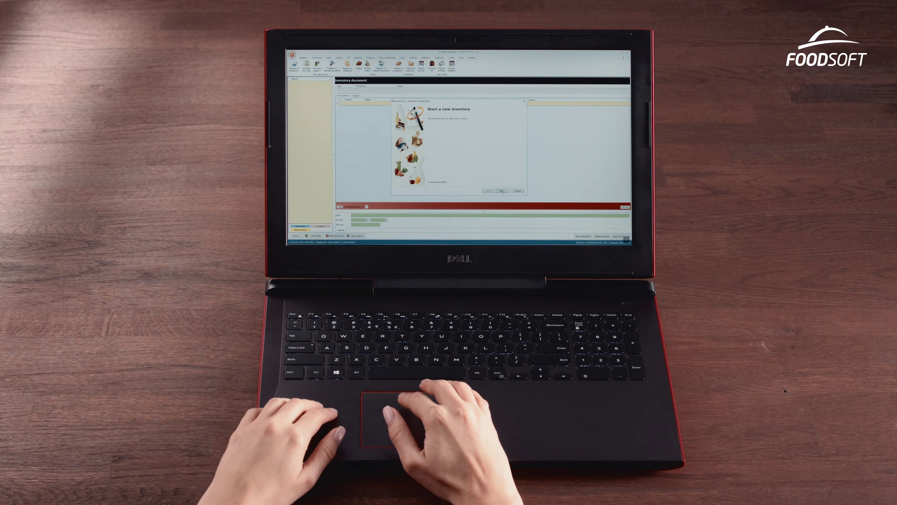
# Step: Advance the wizard to Inventory parameters and expand one parameter's choices
pyautogui.click(503, 191)
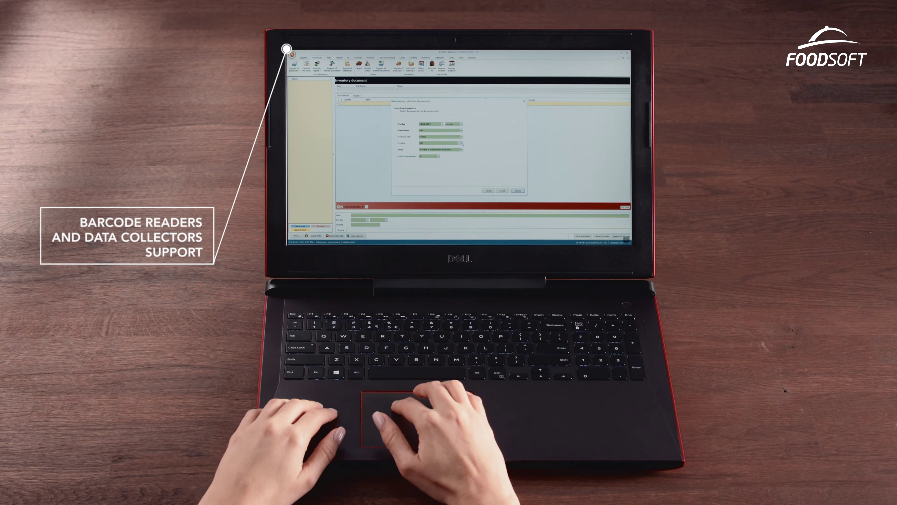
pyautogui.click(459, 143)
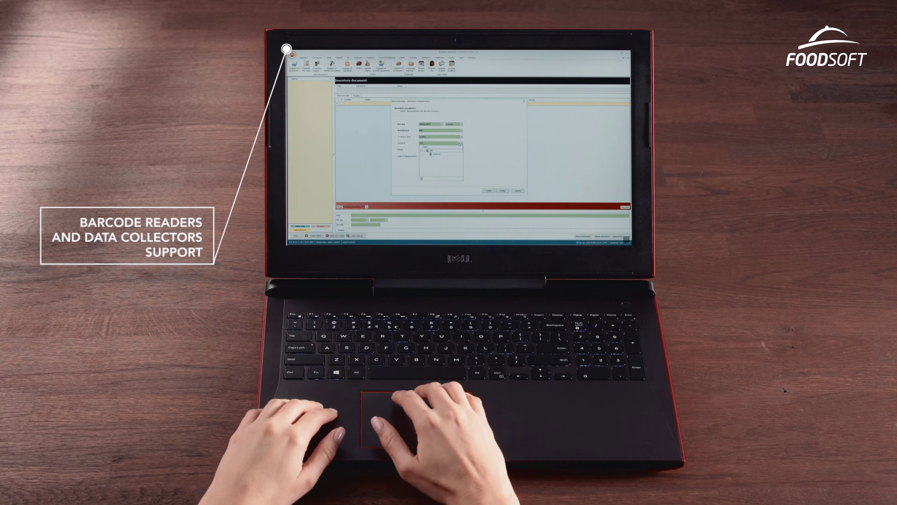